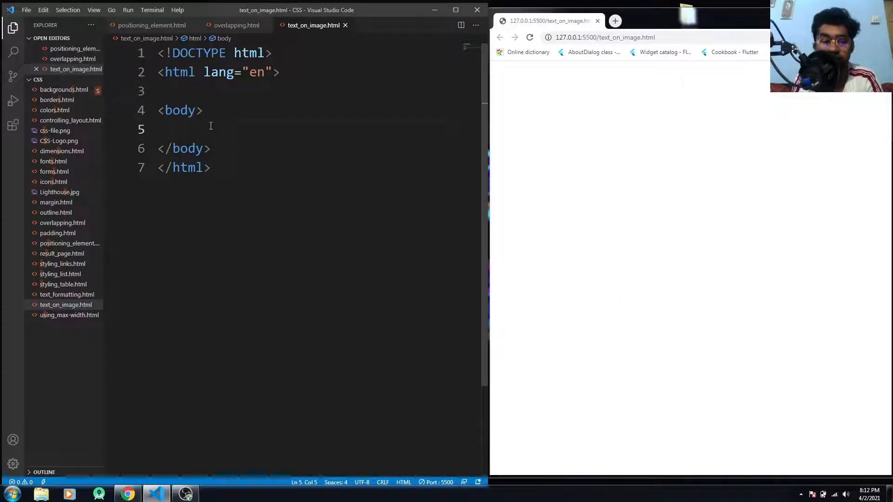
pyautogui.moveTo(246, 156)
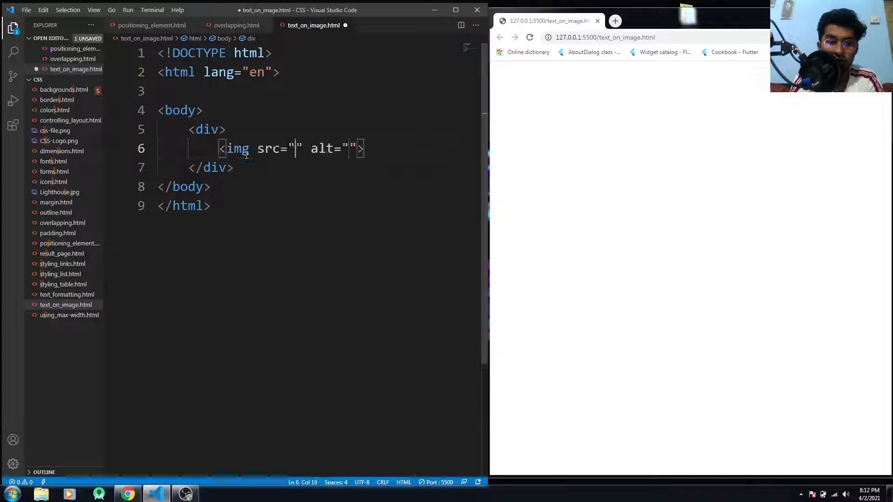
# Add a div in the body holding the Lighthouse.jpg image and a 'Text here' div
pyautogui.write('Lighthouse.jpg')
pyautogui.write('<div>Text here</div>')
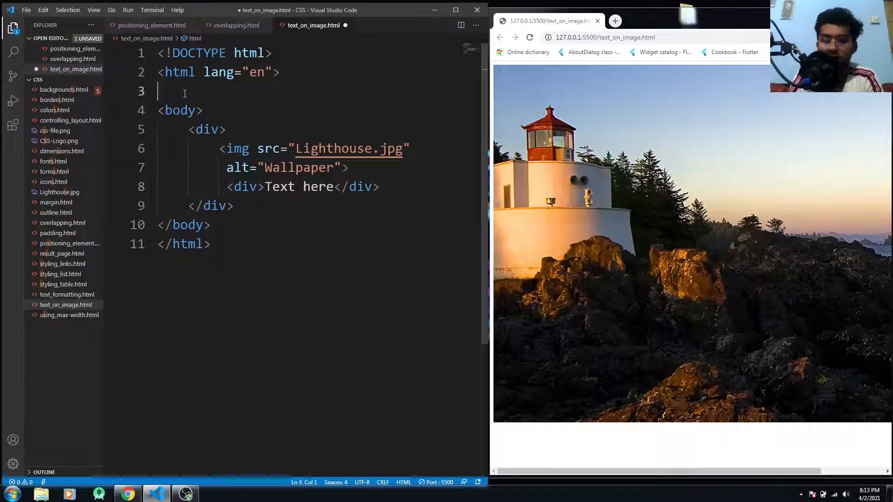
# Define .container as relative, .position as absolute, and img at 0.5 opacity, 100% width
pyautogui.press('ctrl+s')
pyautogui.write('.position{')
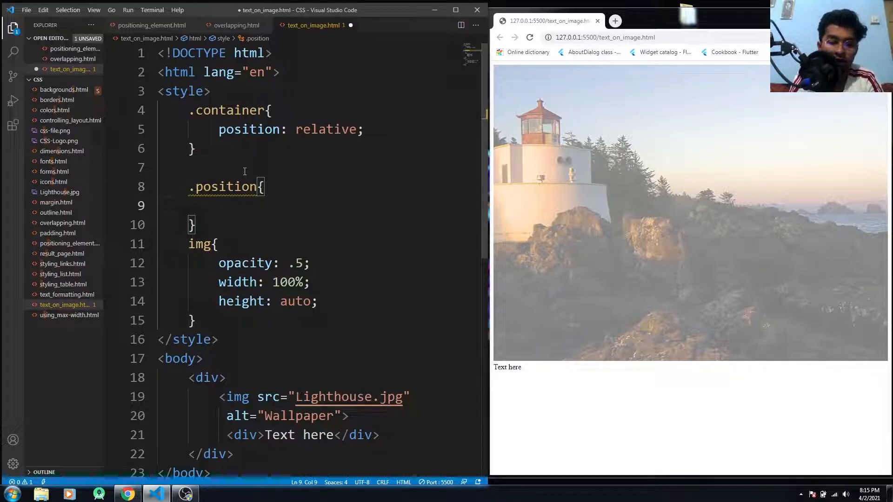
pyautogui.write('ps')
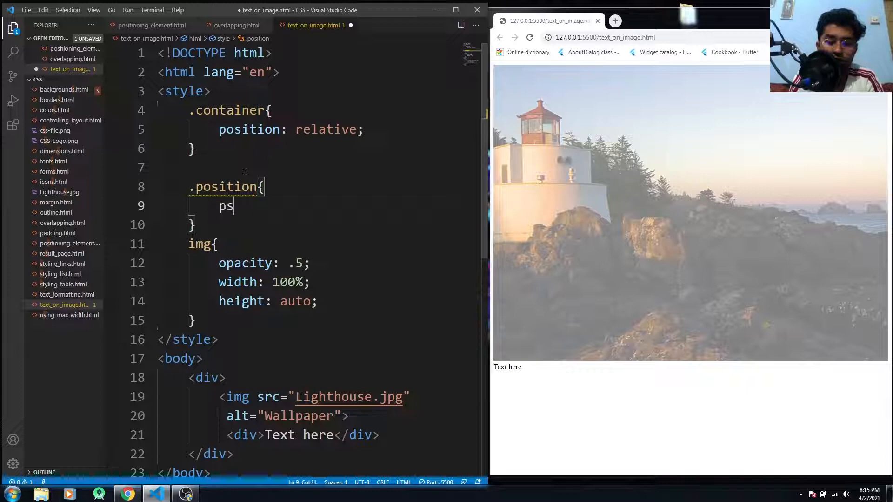
pyautogui.write('osition: absolute;')
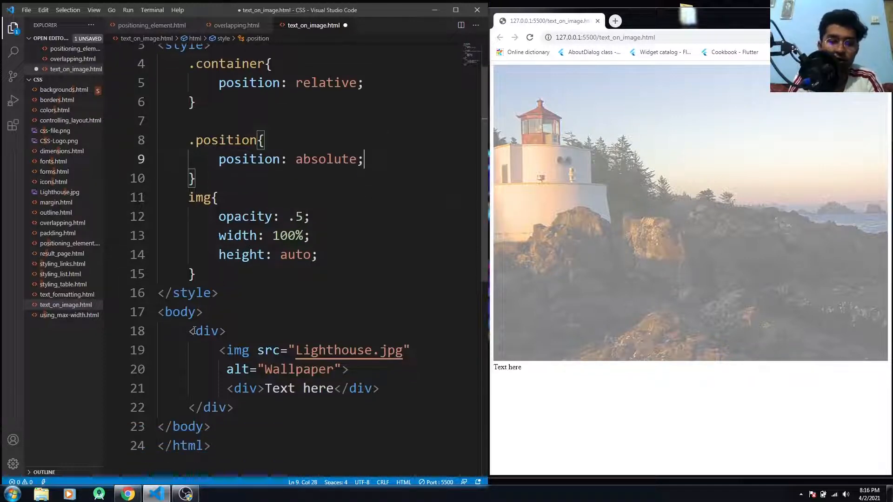
# Give the outer div class="container" and begin classing the 'Text here' div as position
pyautogui.click(207, 330)
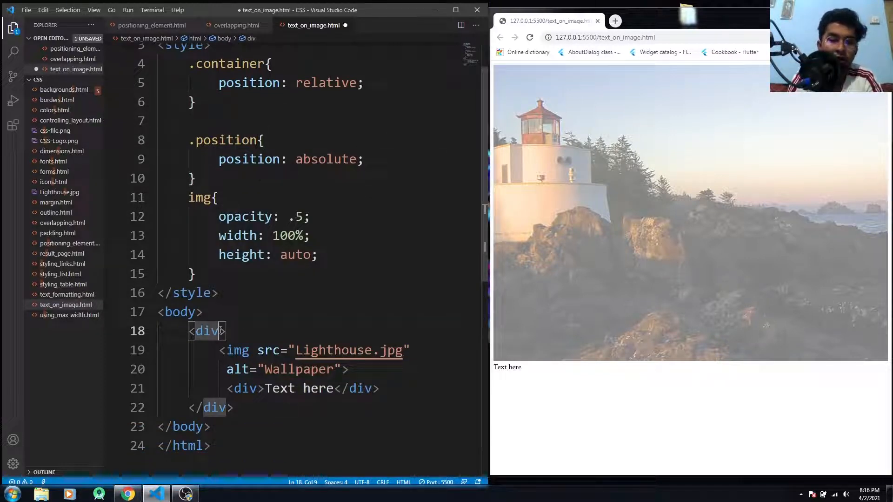
pyautogui.write('class="con"')
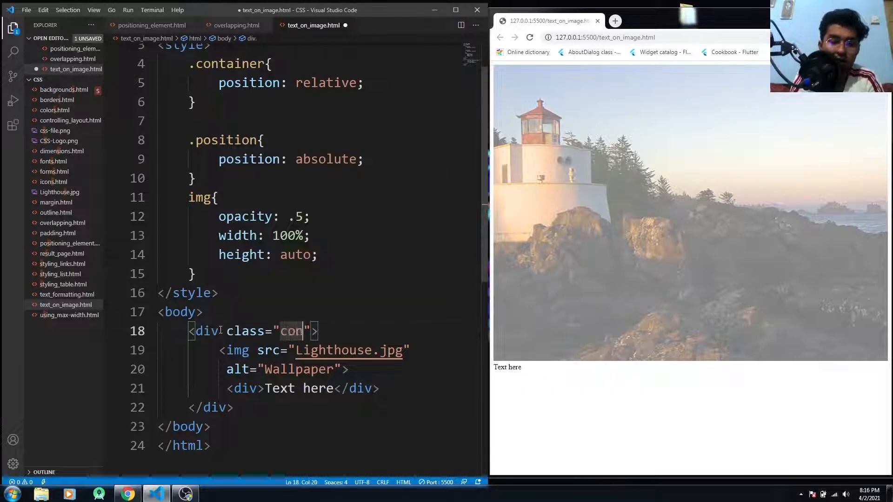
pyautogui.write('tainer')
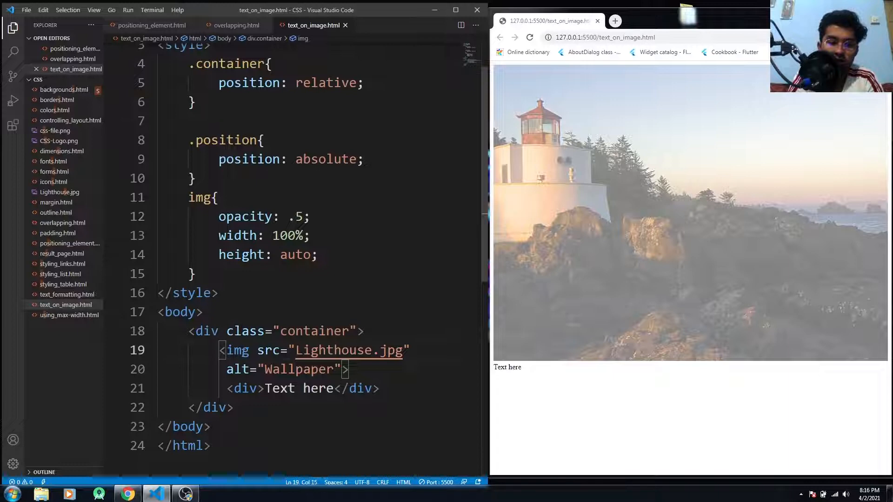
pyautogui.click(259, 387)
pyautogui.write(' class="position')
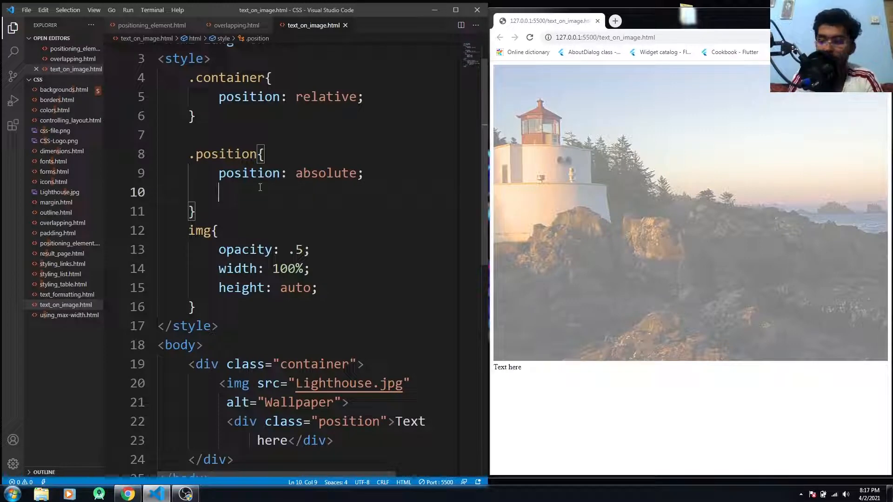
# Set top: 0px and right: 0px in the .position rule
pyautogui.write('to')
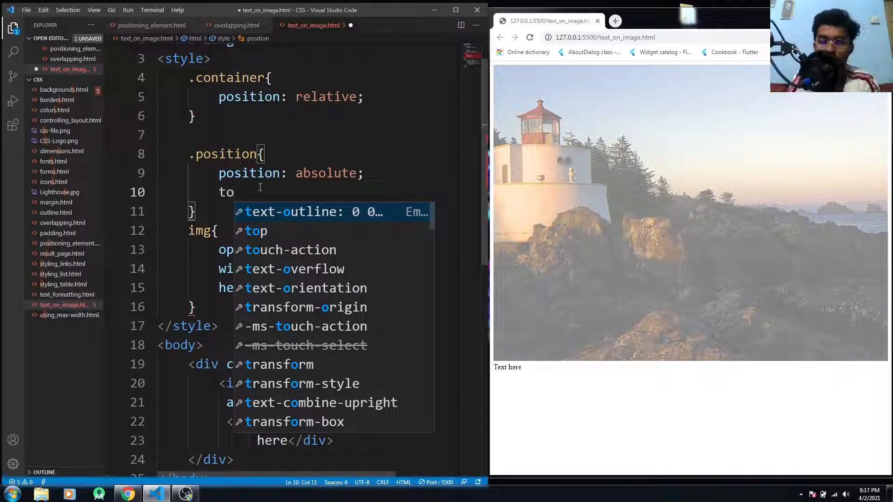
pyautogui.write('p')
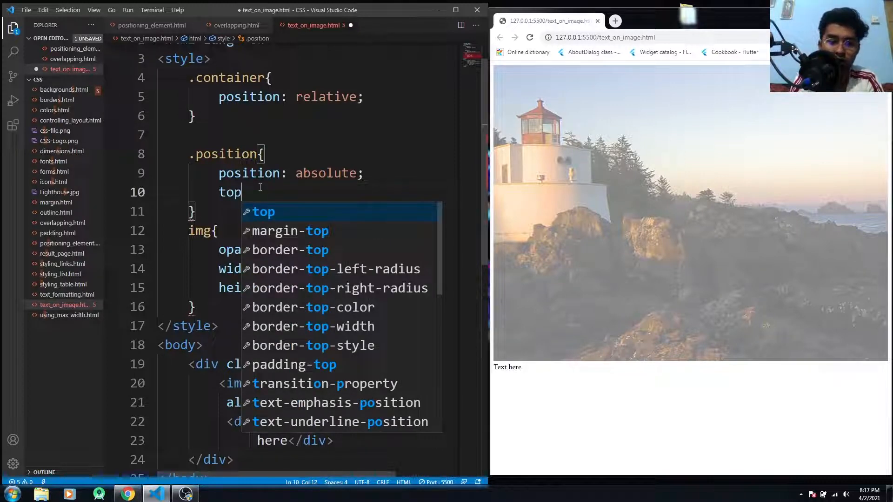
pyautogui.write(': 0px;')
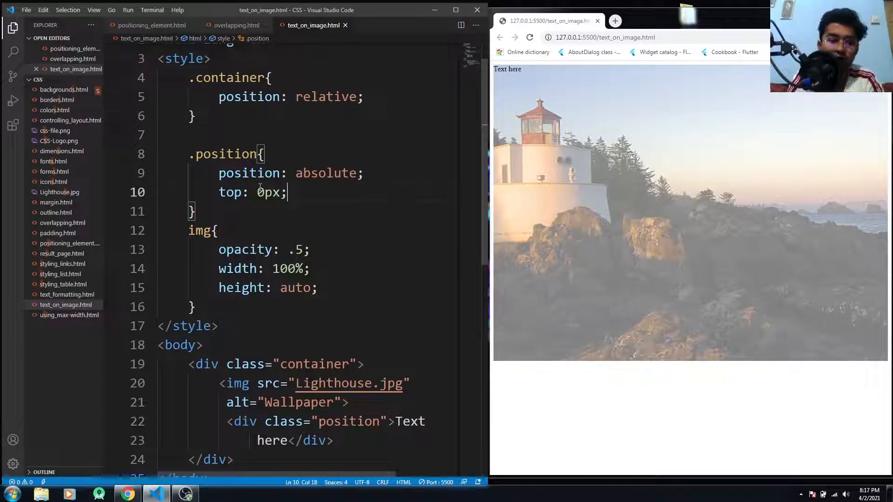
pyautogui.write('r')
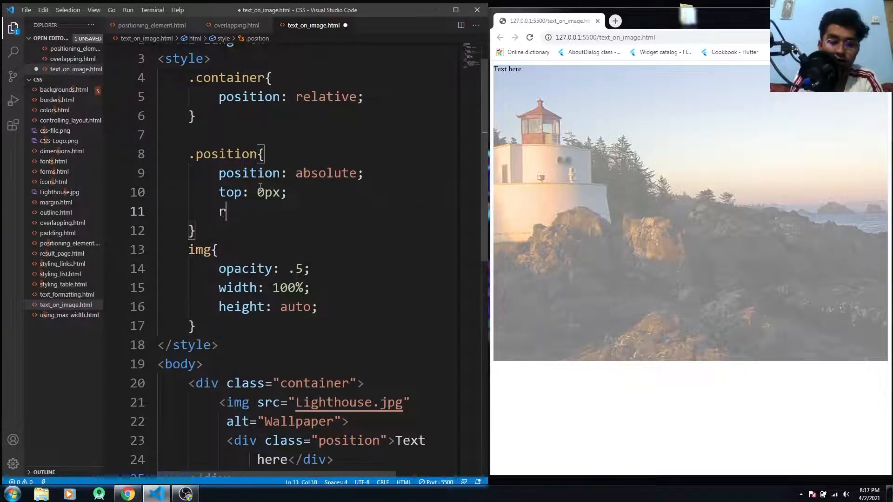
pyautogui.write('ight: 0px;')
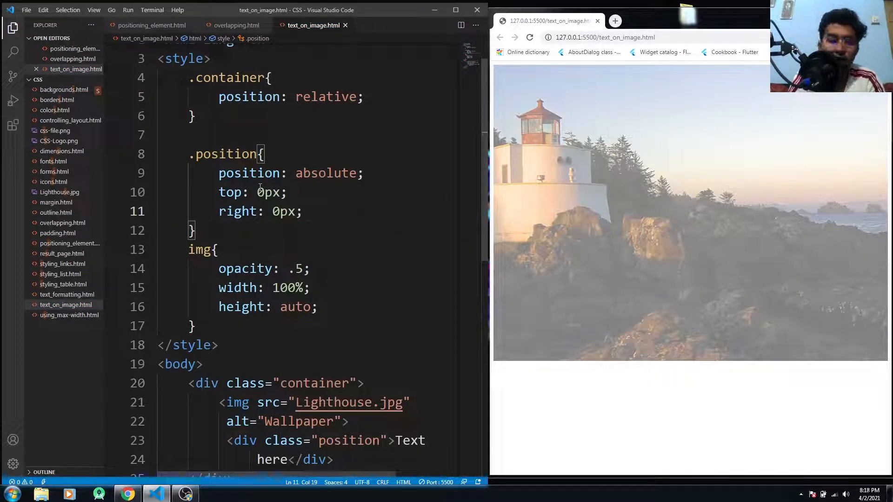
# Replace top with bottom and right with left so the label sits at the lower-left corner
pyautogui.doubleClick(230, 192)
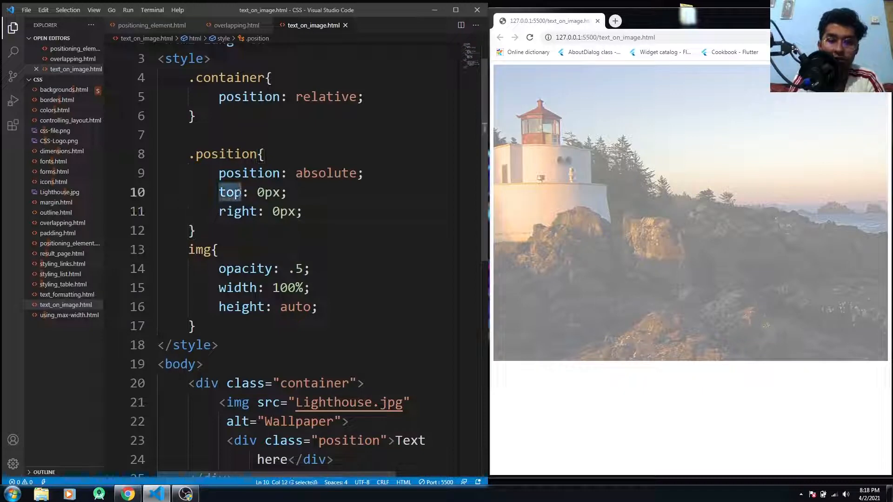
pyautogui.write('bottom')
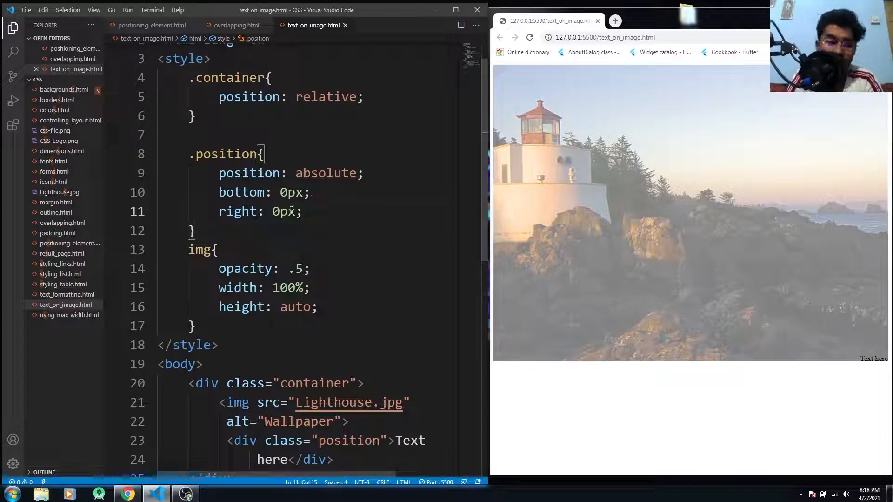
pyautogui.press('Backspace')
pyautogui.write('lef')
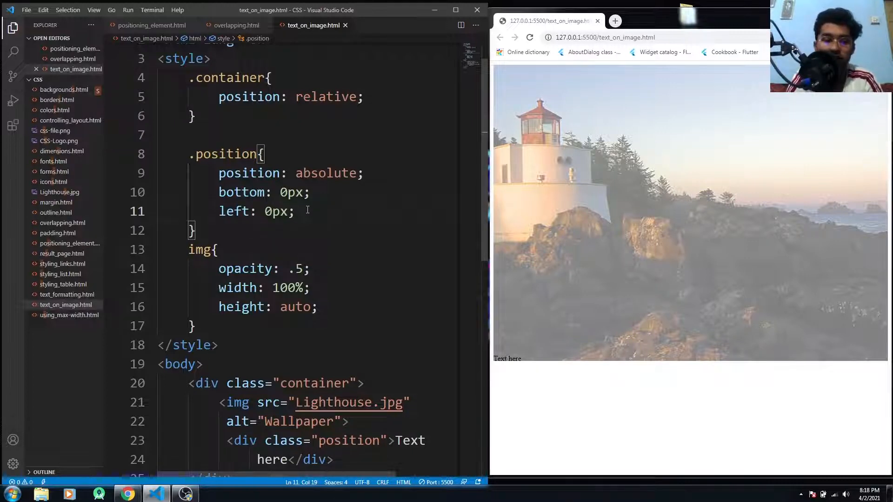
# Replace bottom/left with top: 50% and text-align: center, then begin a width declaration
pyautogui.moveTo(218, 192); pyautogui.dragTo(294, 211)
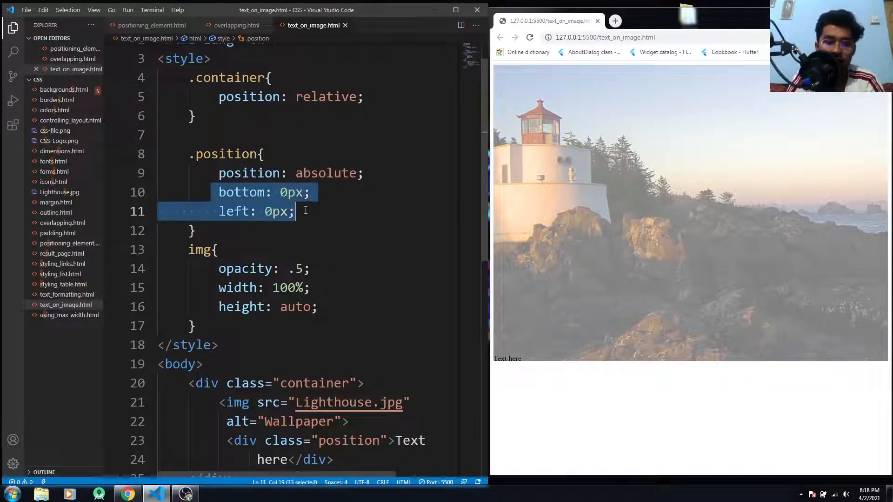
pyautogui.write('top: 50%')
pyautogui.write('text-align: ;')
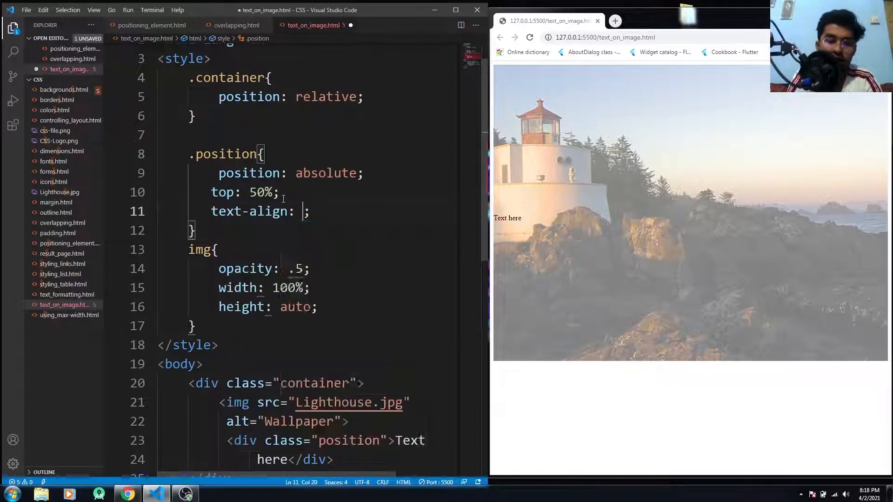
pyautogui.write('center')
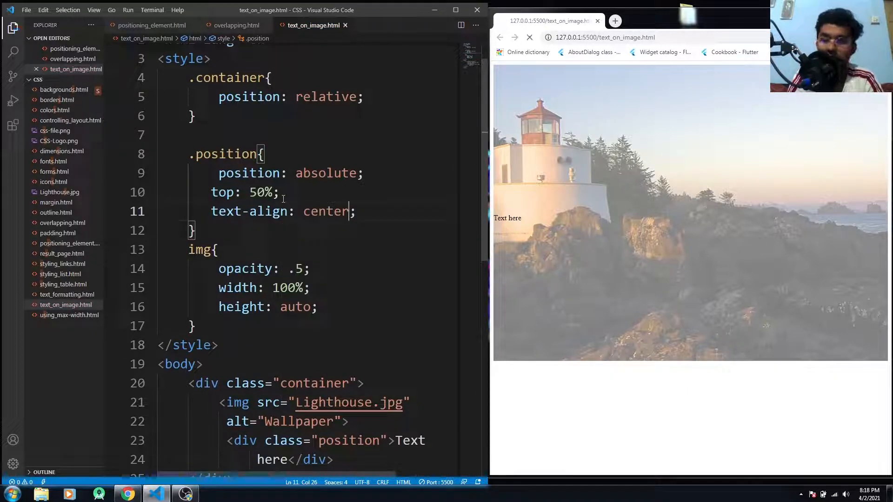
pyautogui.write('wi')
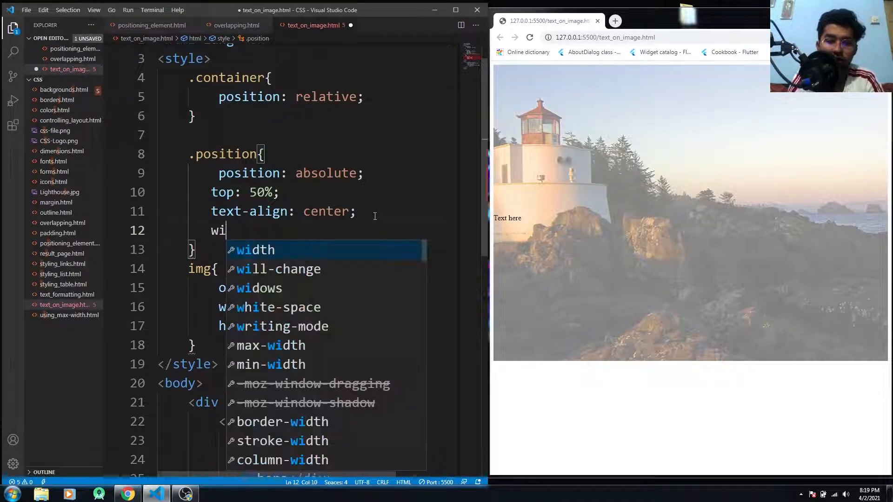